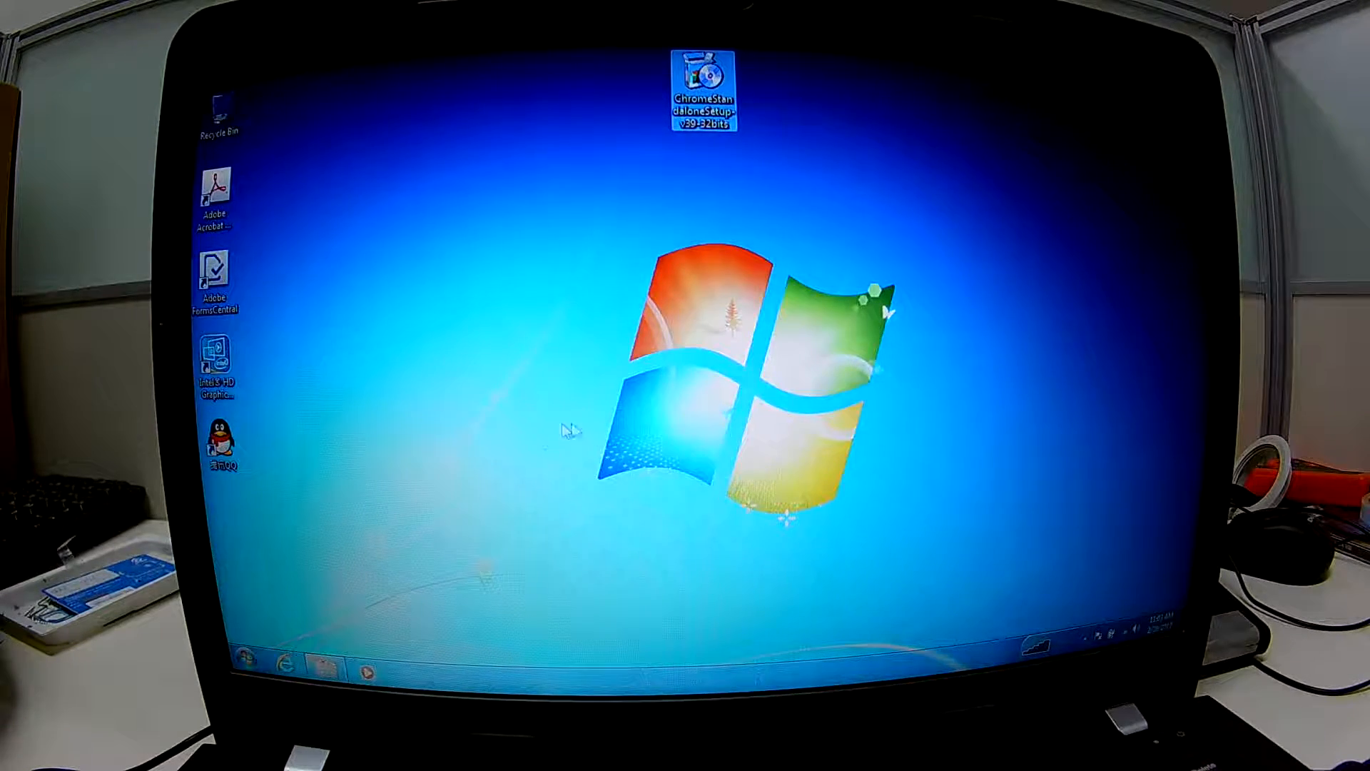
{"action": "mouse_move", "coordinate": [767, 303]}
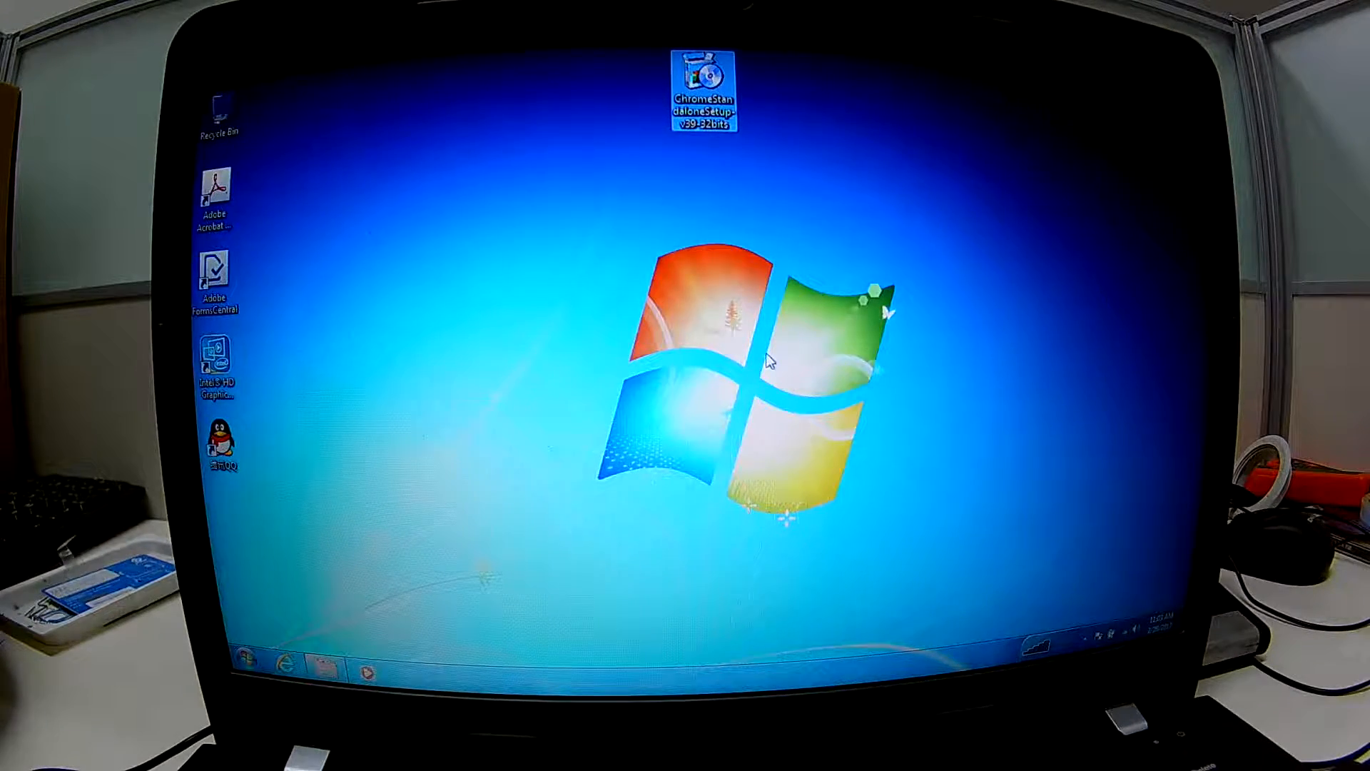
{"action": "mouse_move", "coordinate": [785, 362]}
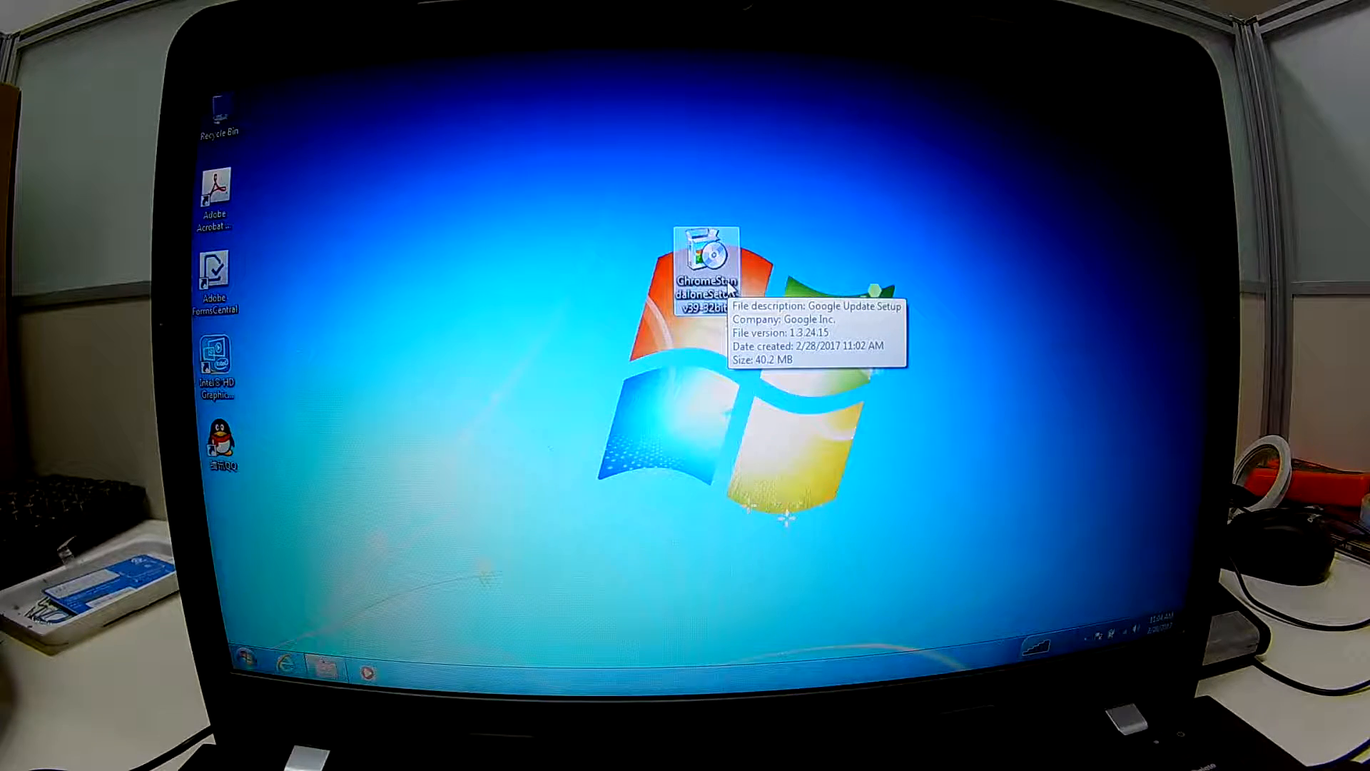
{"action": "mouse_move", "coordinate": [760, 205]}
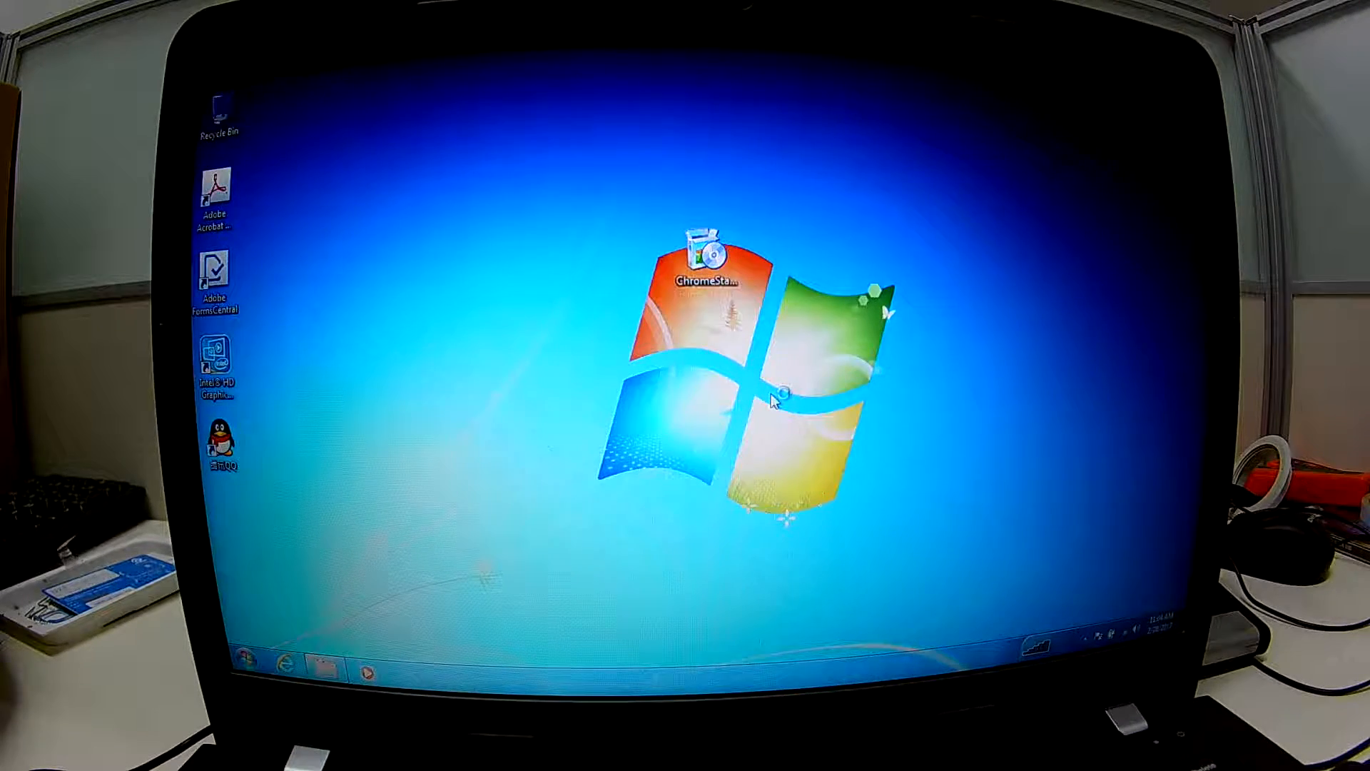
- Run the ChromeStandaloneSetup installer from the desktop and let it install and launch Chrome
{"action": "double_click", "coordinate": [711, 271]}
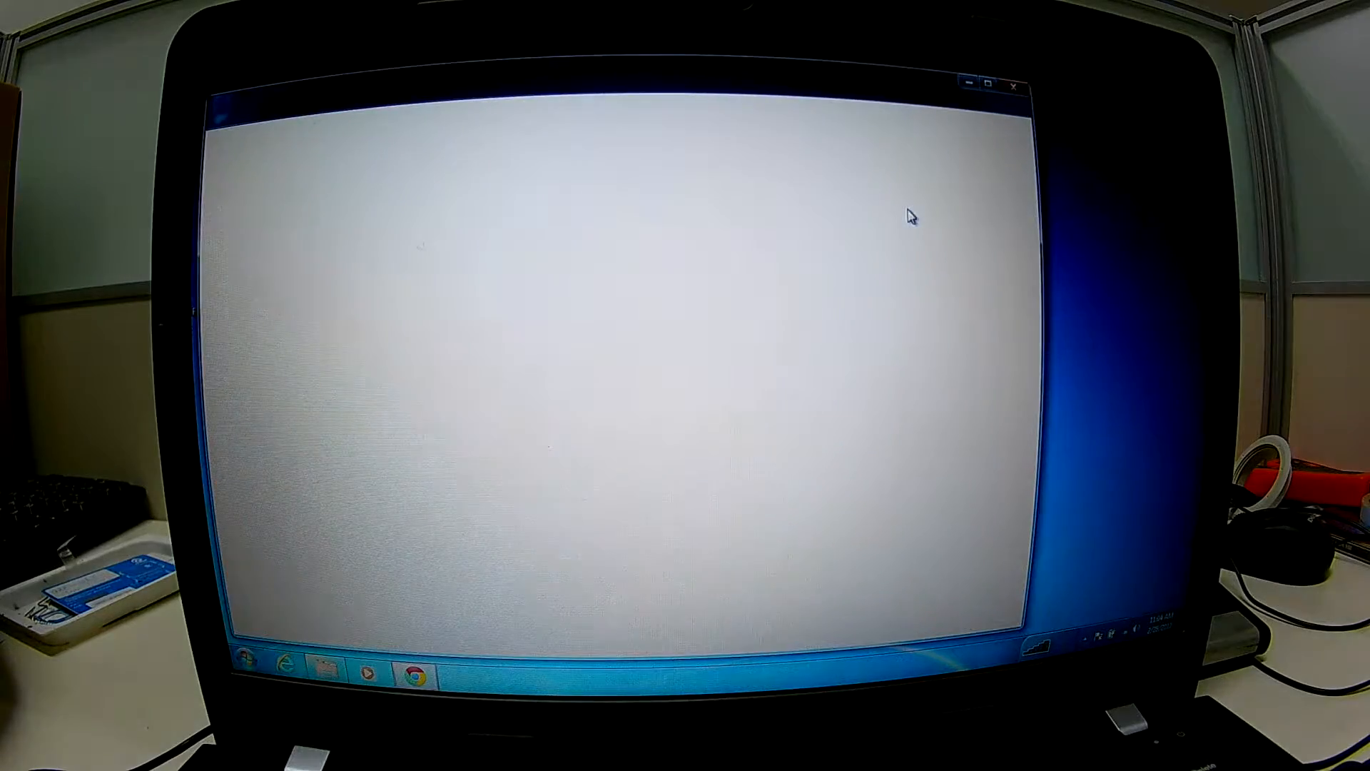
- Bring up the Chrome window showing the Google new tab page and search tip
{"action": "left_click", "coordinate": [421, 672]}
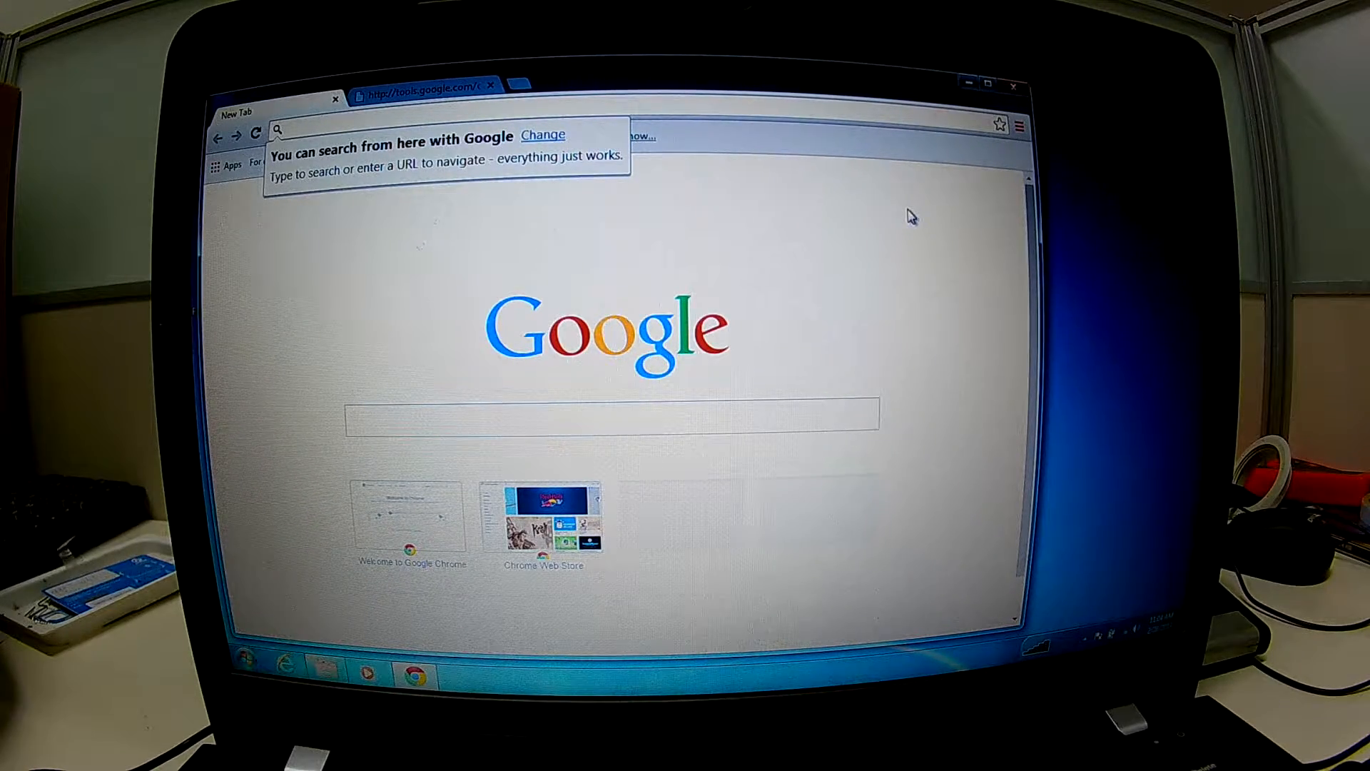
{"action": "mouse_move", "coordinate": [767, 69]}
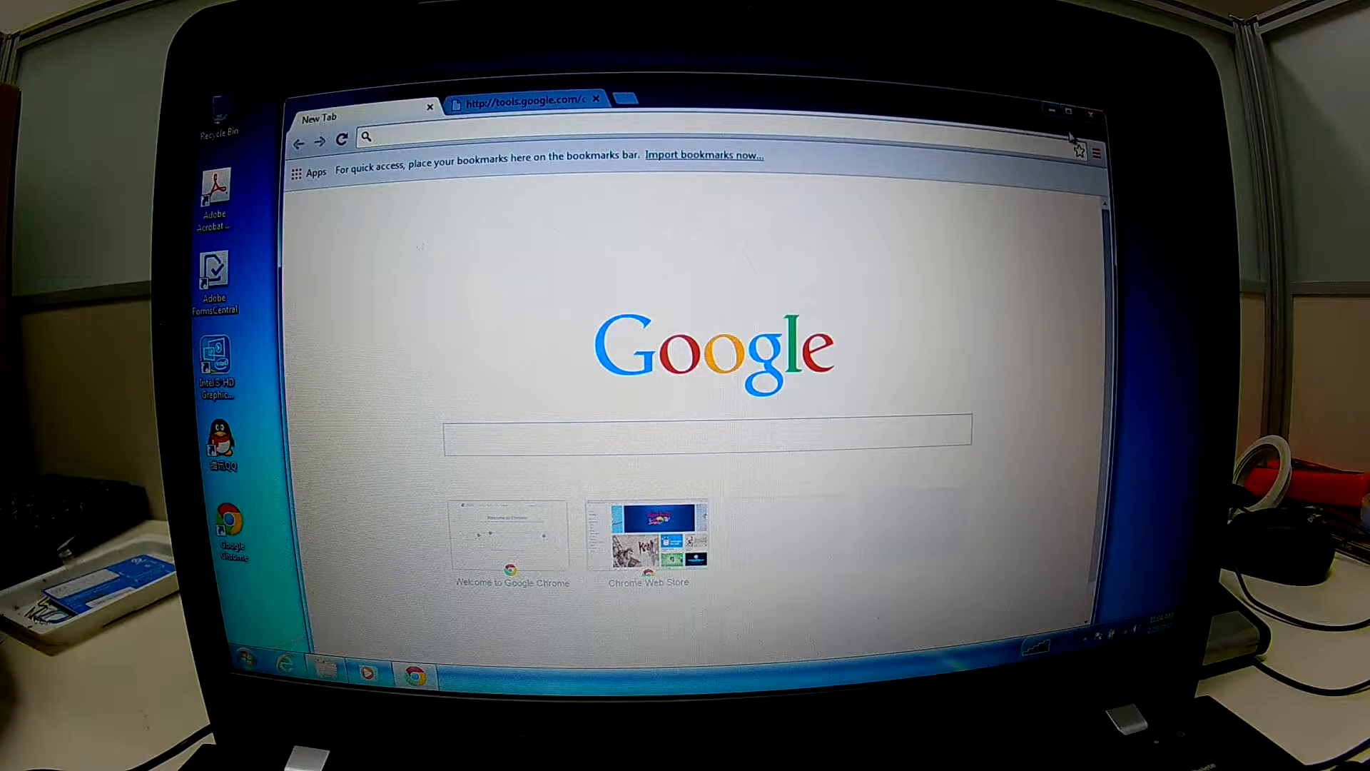
{"action": "mouse_move", "coordinate": [1005, 129]}
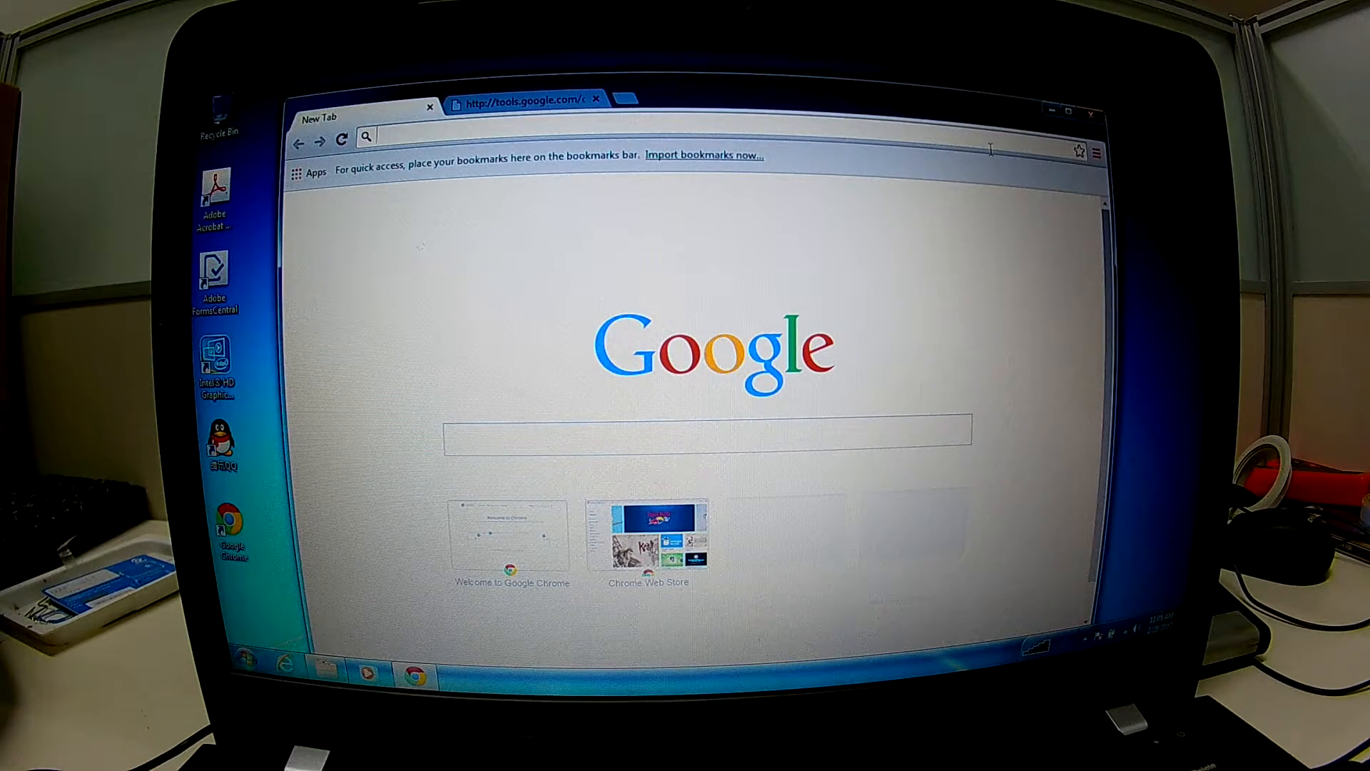
{"action": "mouse_move", "coordinate": [992, 156]}
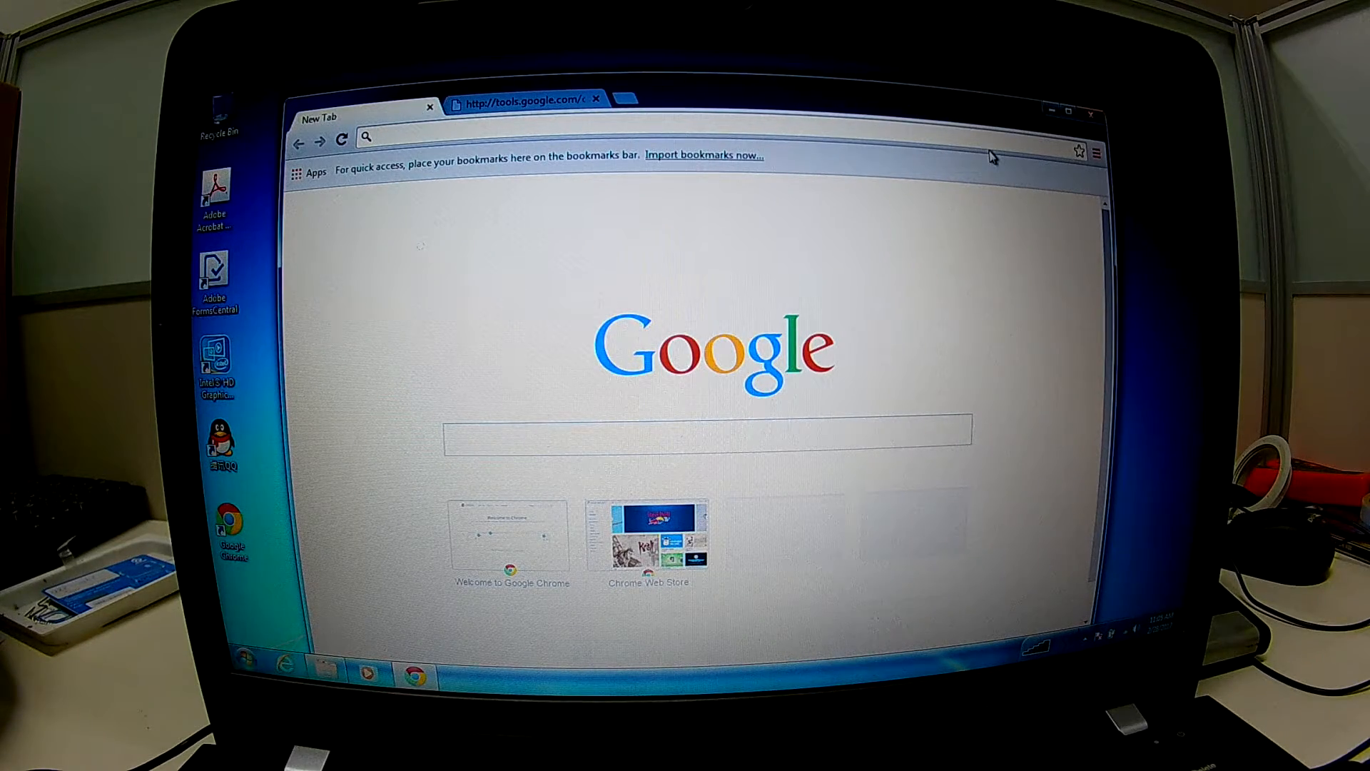